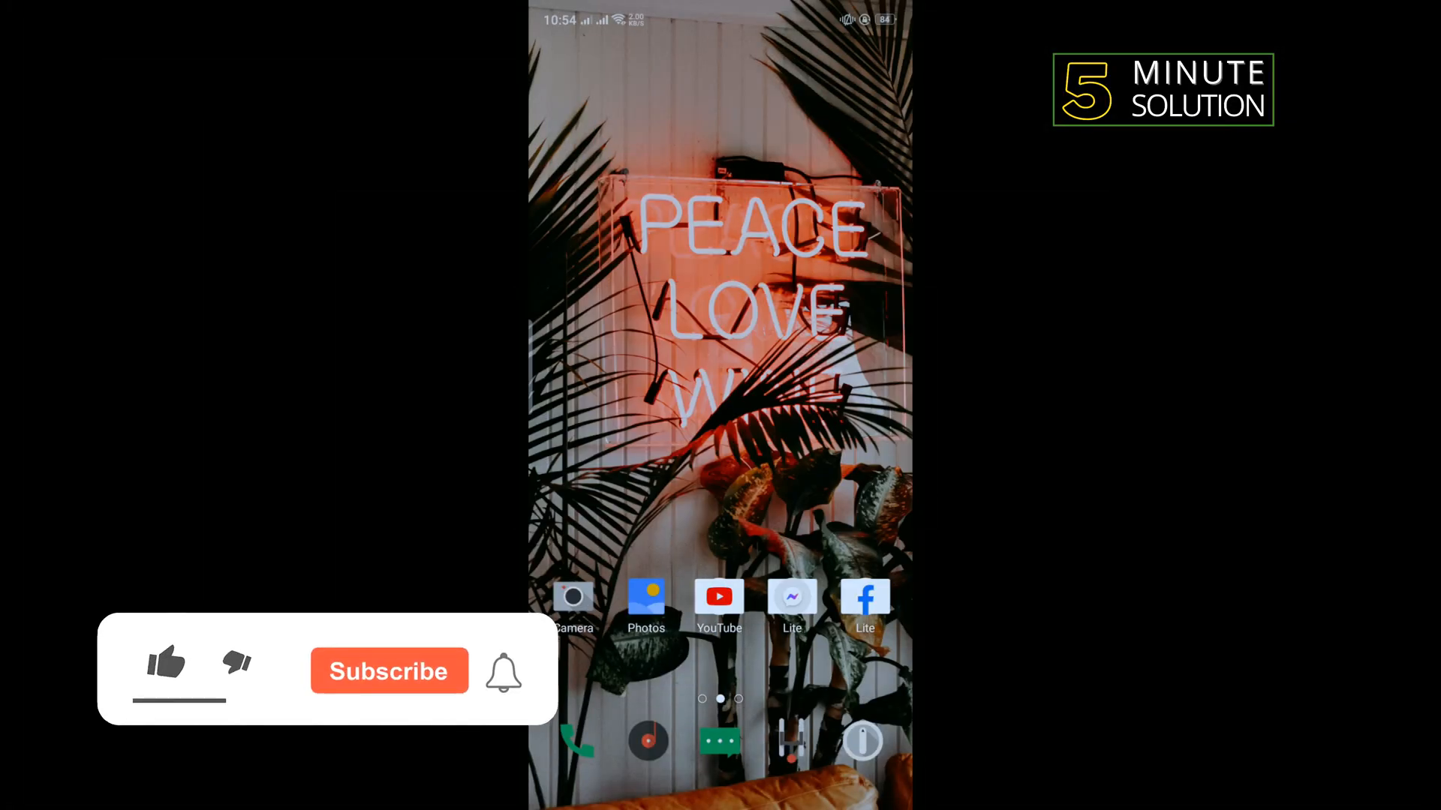
Show the YouTube icon's shortcut menu (Shorts, Search, Subscriptions, Explore, App Info)
left_click(165, 663)
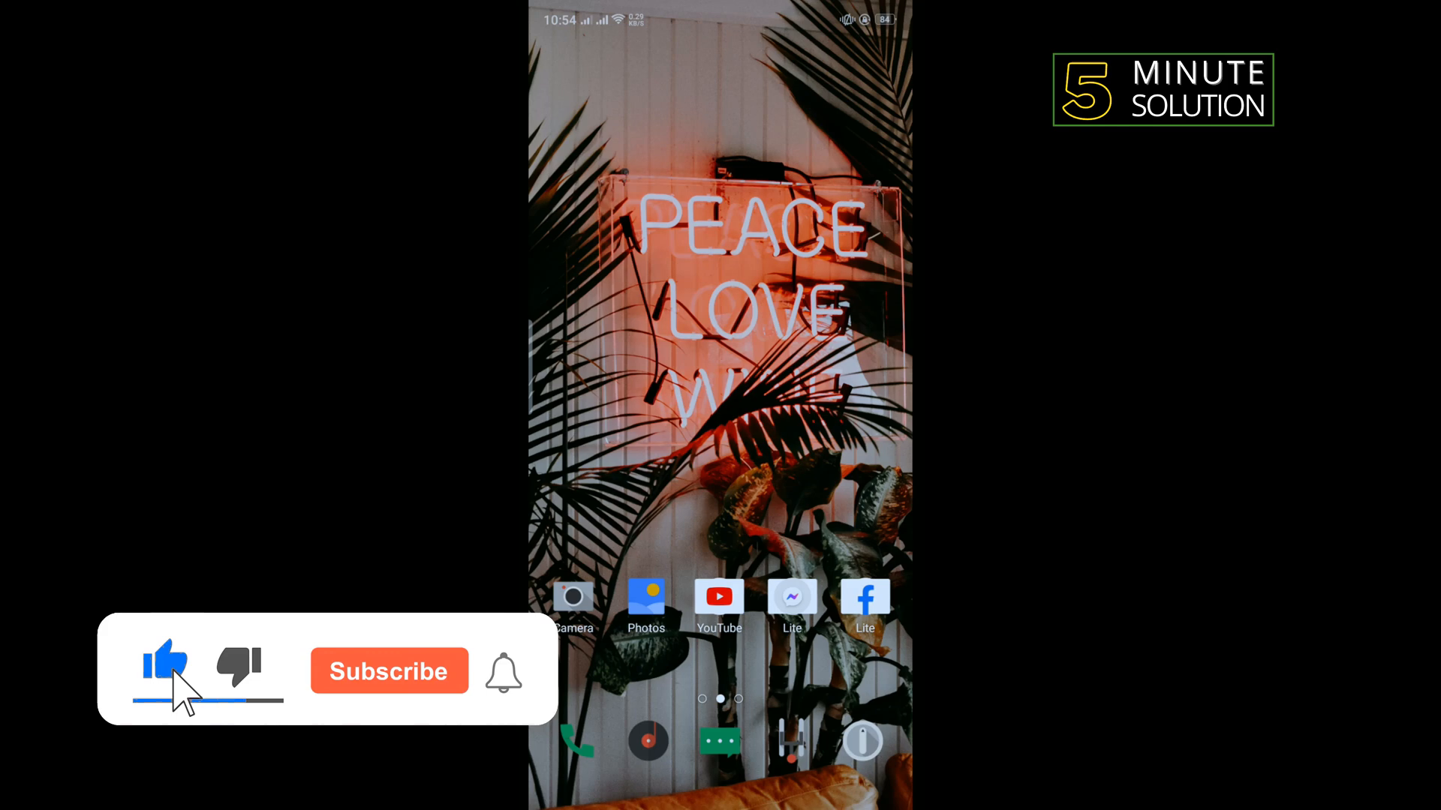
left_click(389, 671)
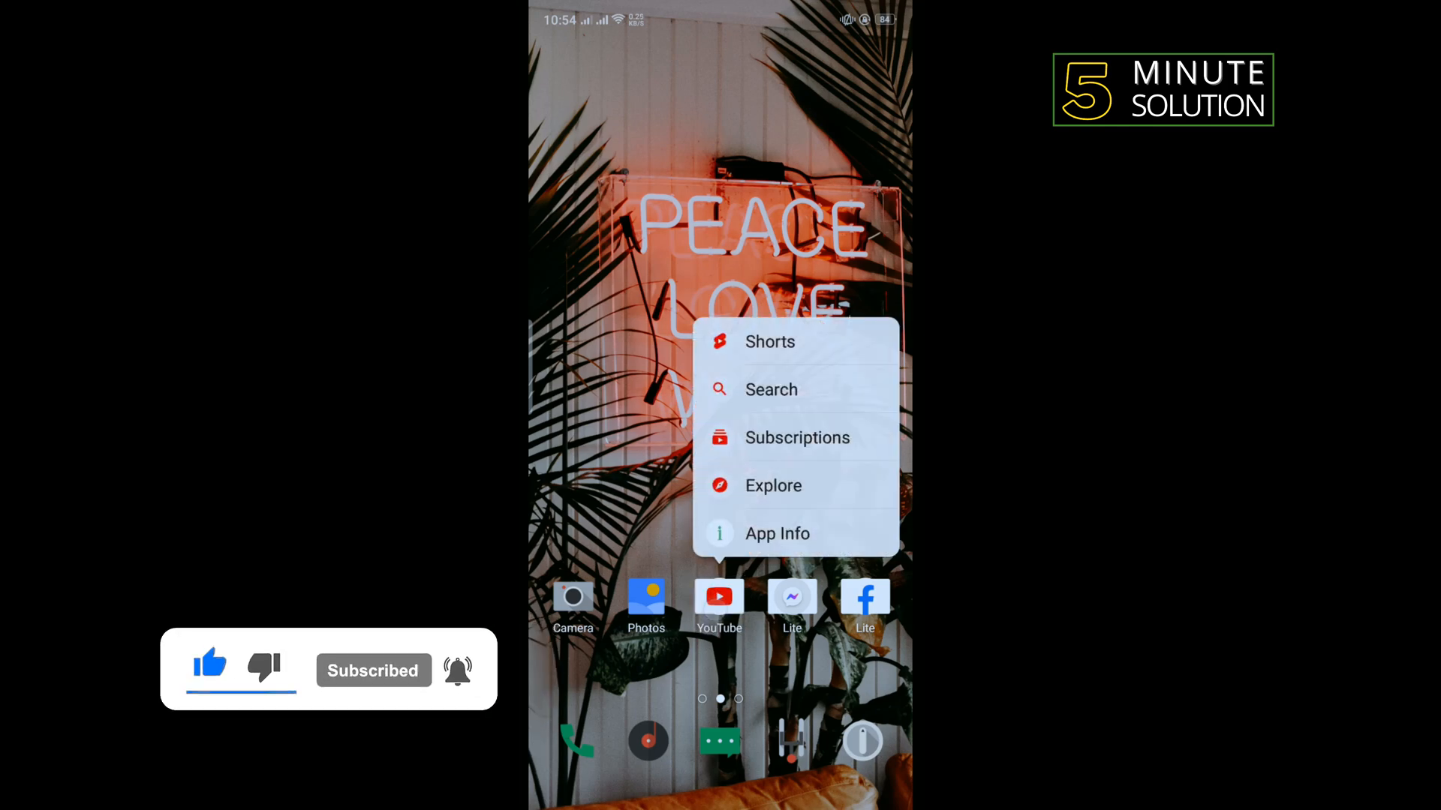
Open YouTube's App Info page and its storage usage details to clear the cache
left_click(777, 533)
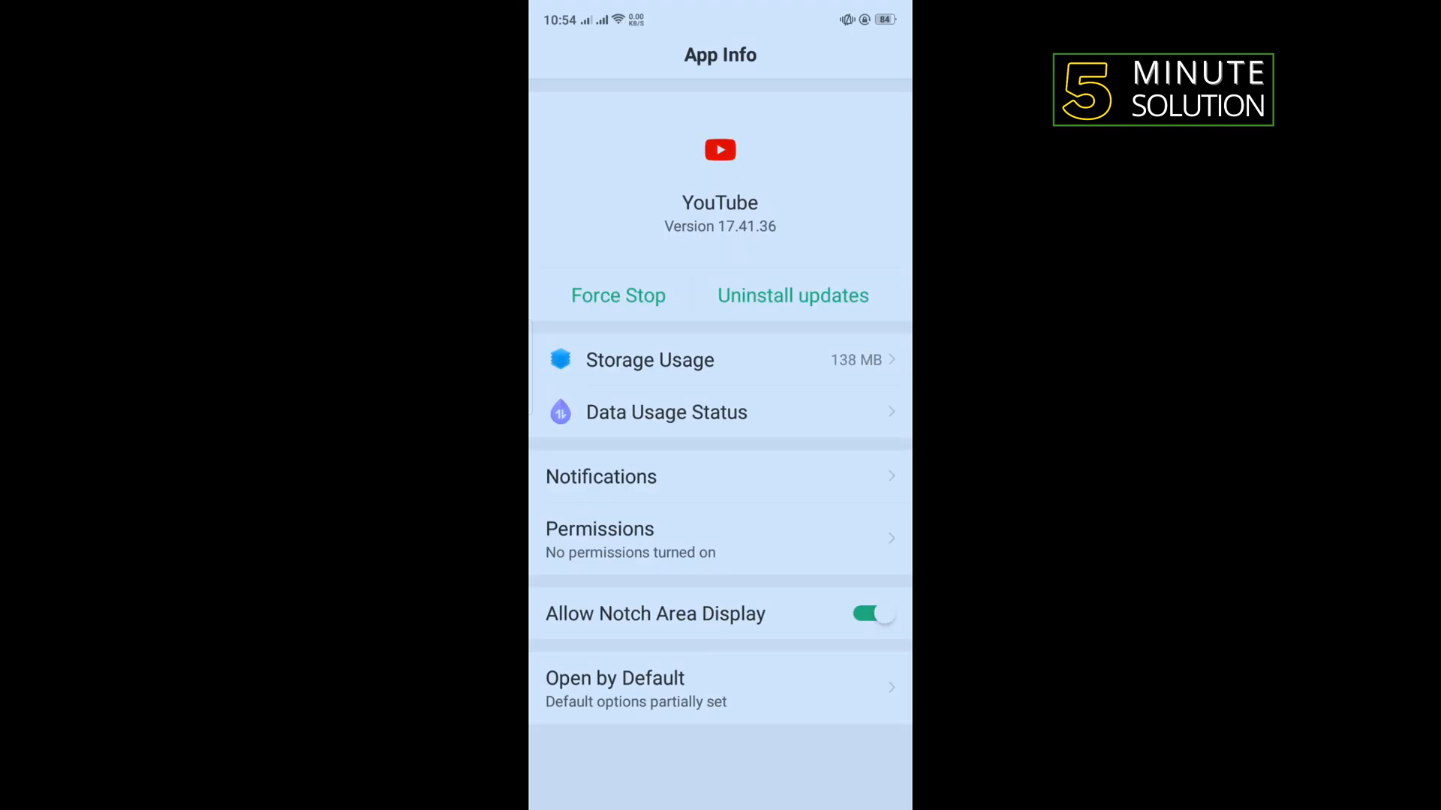
left_click(649, 359)
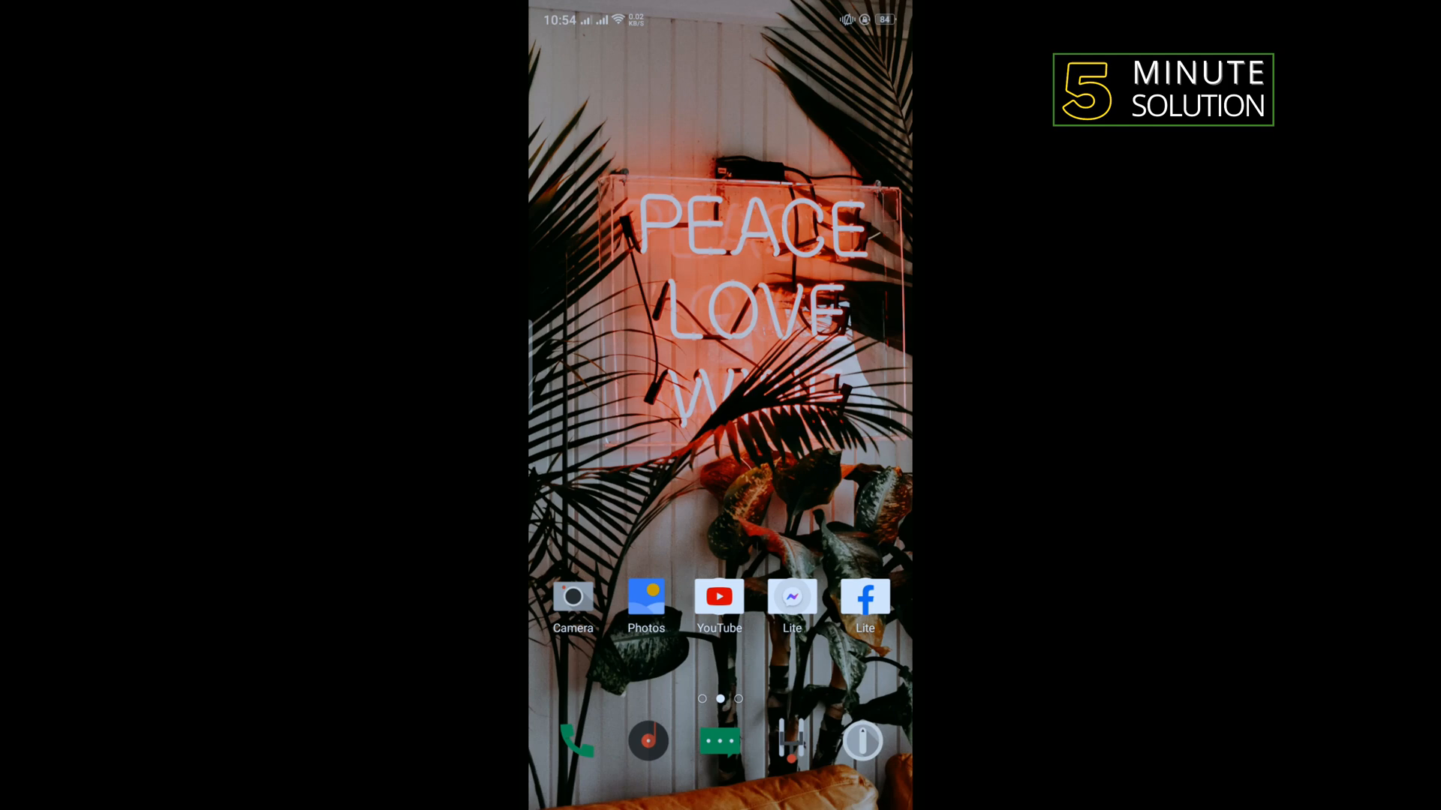
Launch YouTube and reach its Settings page through the account menu
left_click(719, 596)
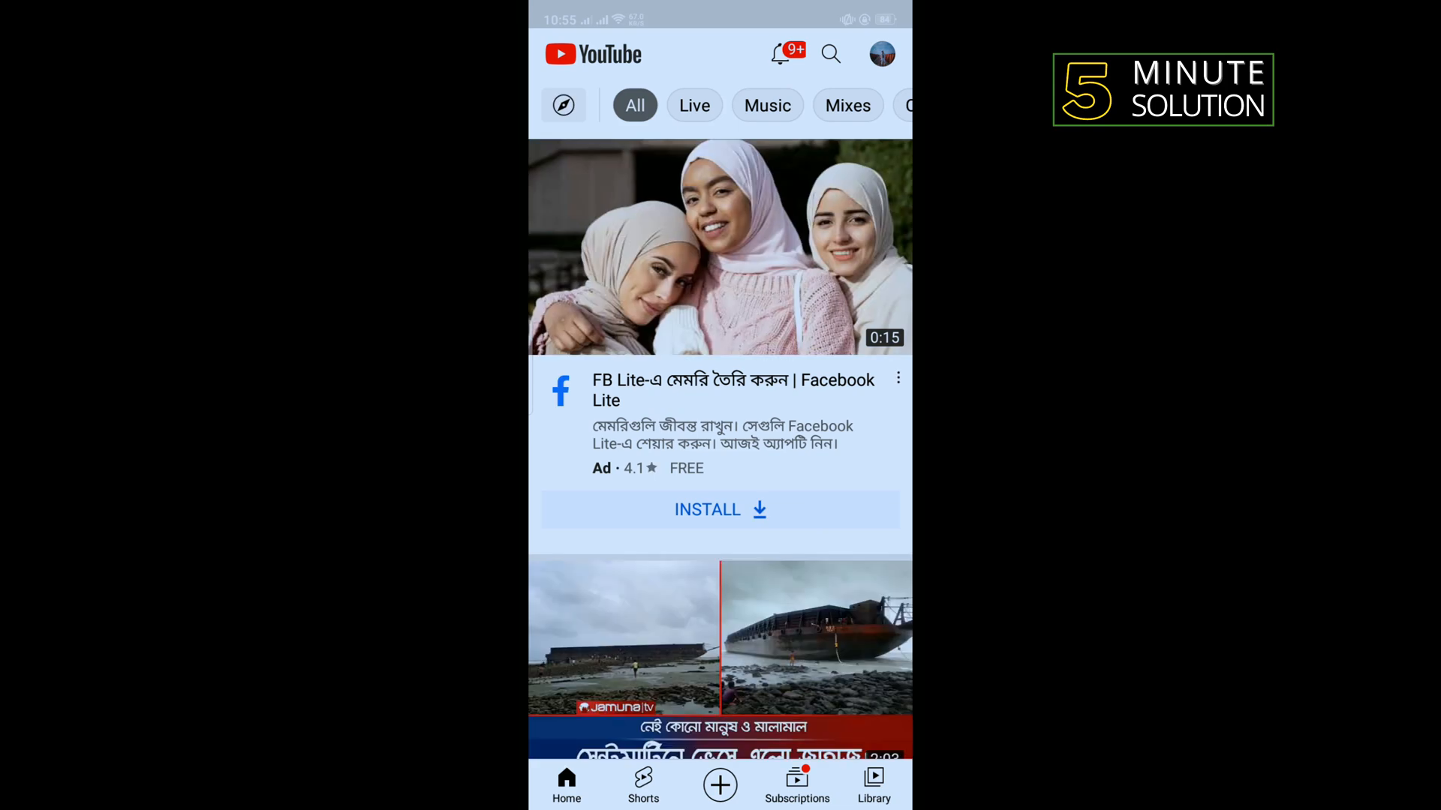
scroll("down", 3)
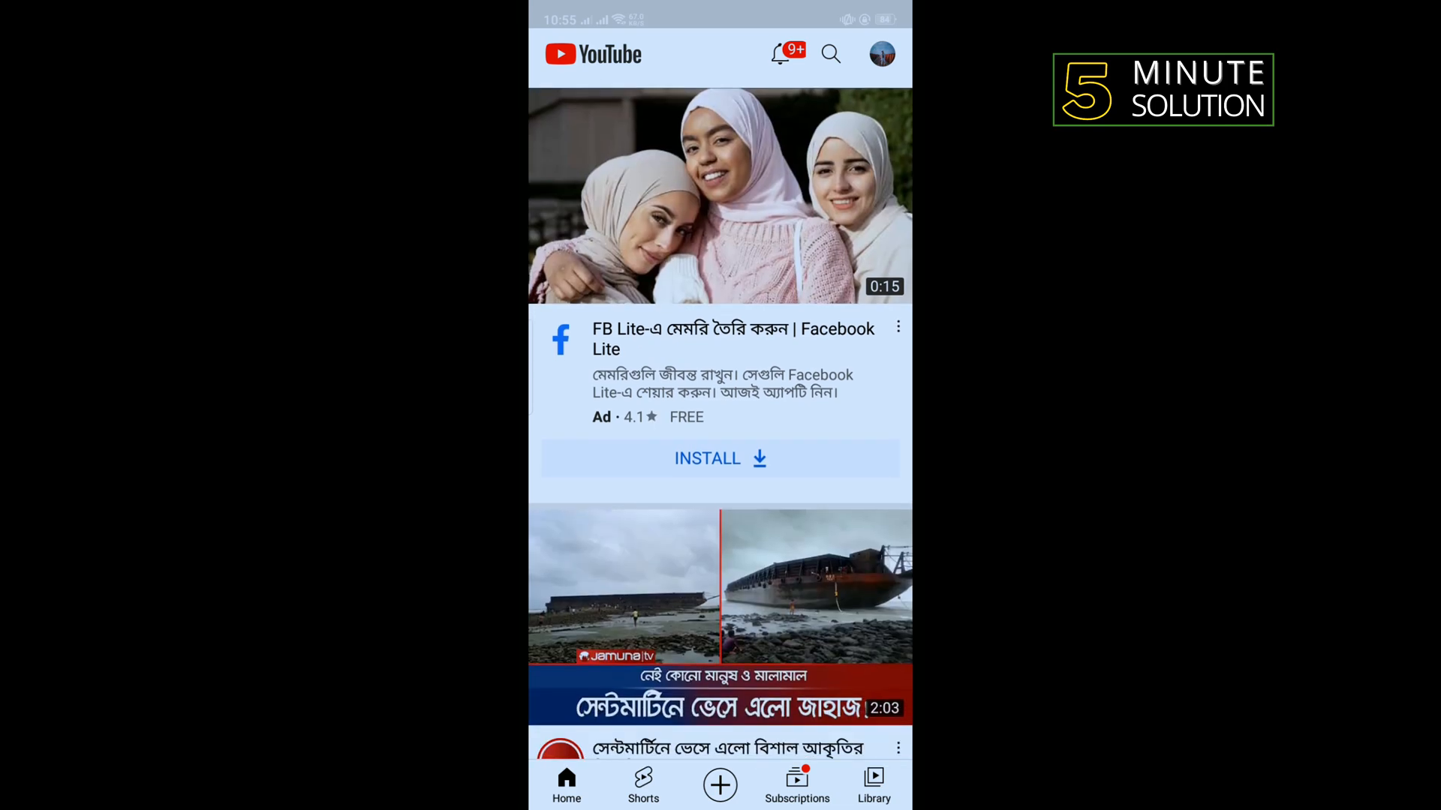
left_click(881, 53)
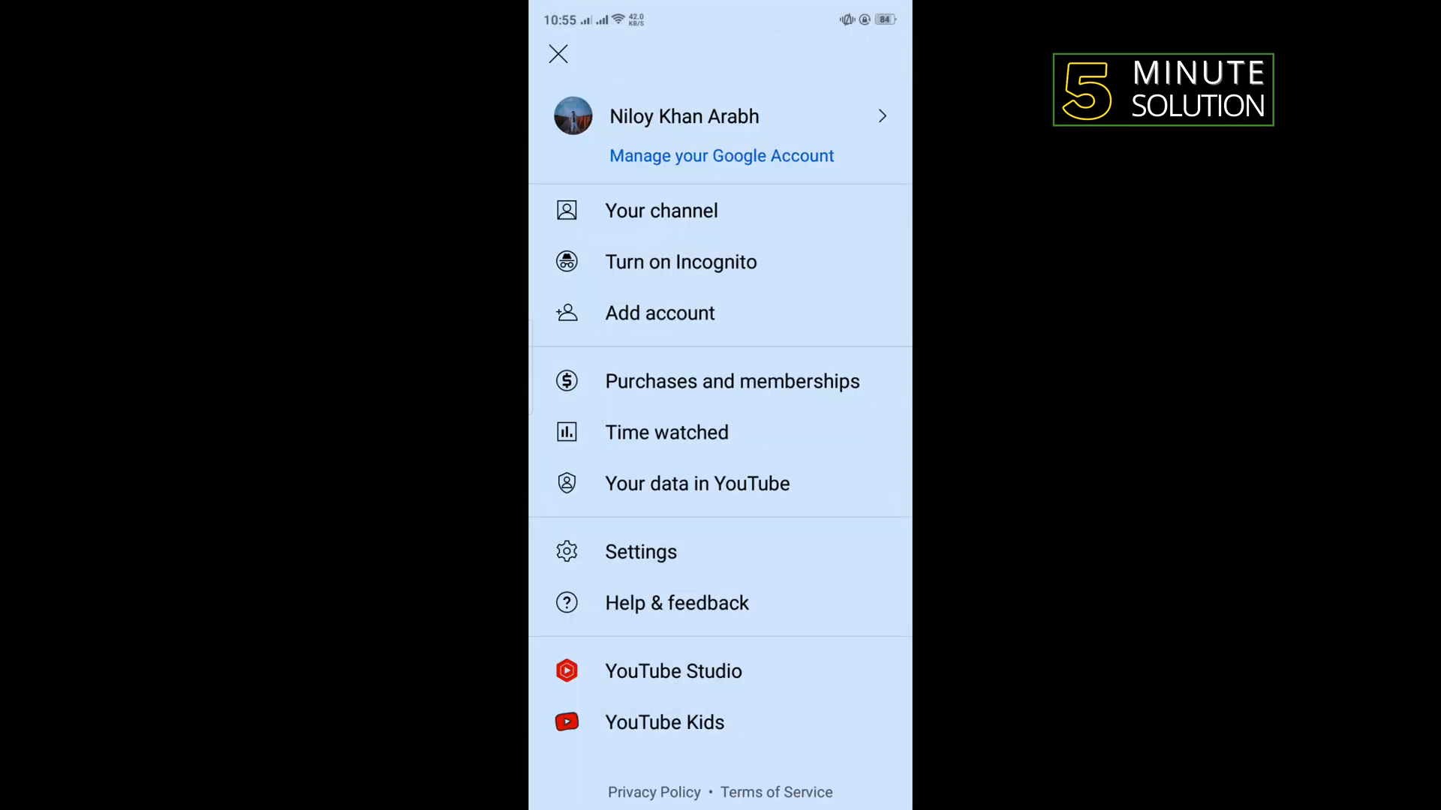
left_click(641, 551)
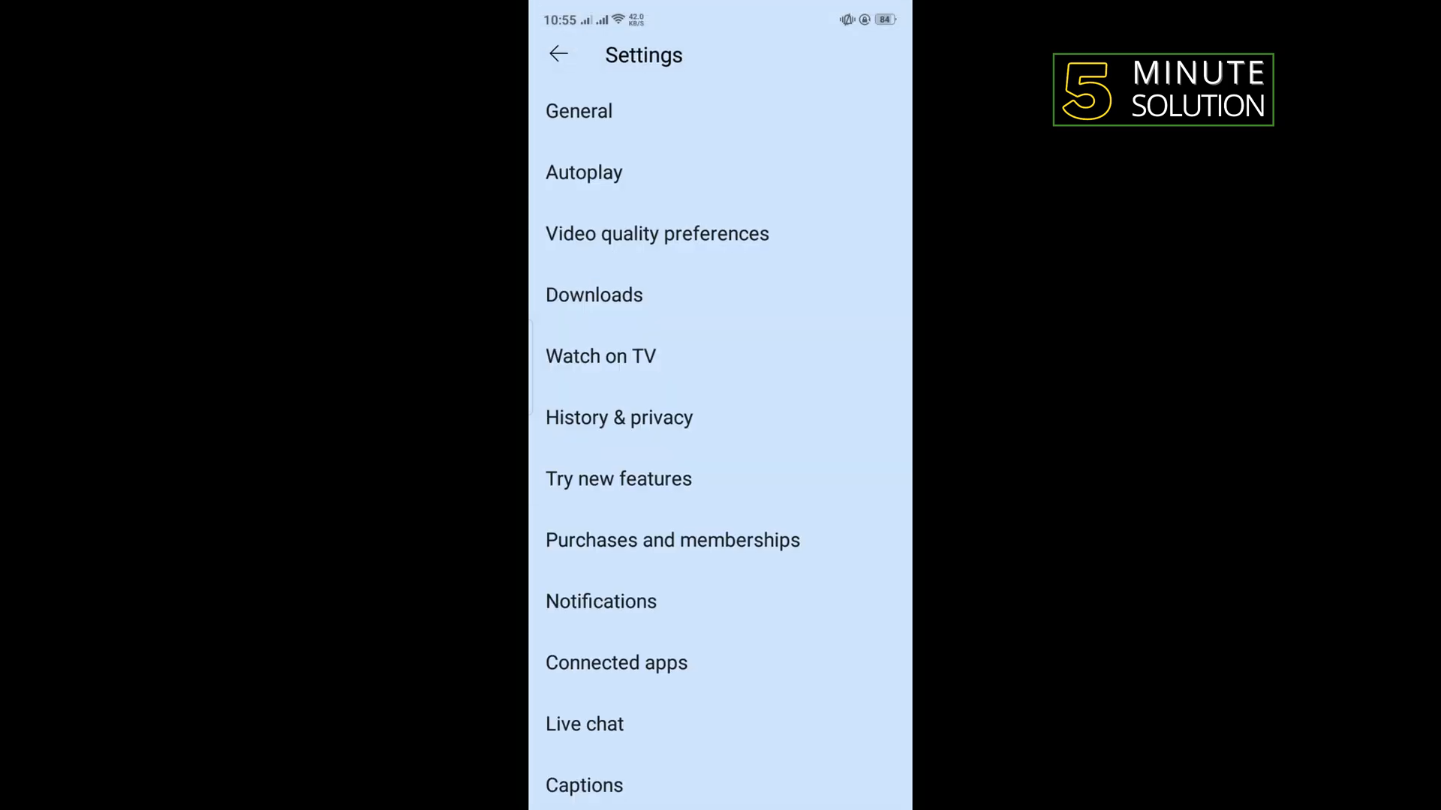
Turn off Pause search history under History & privacy, confirm, and return home
left_click(619, 417)
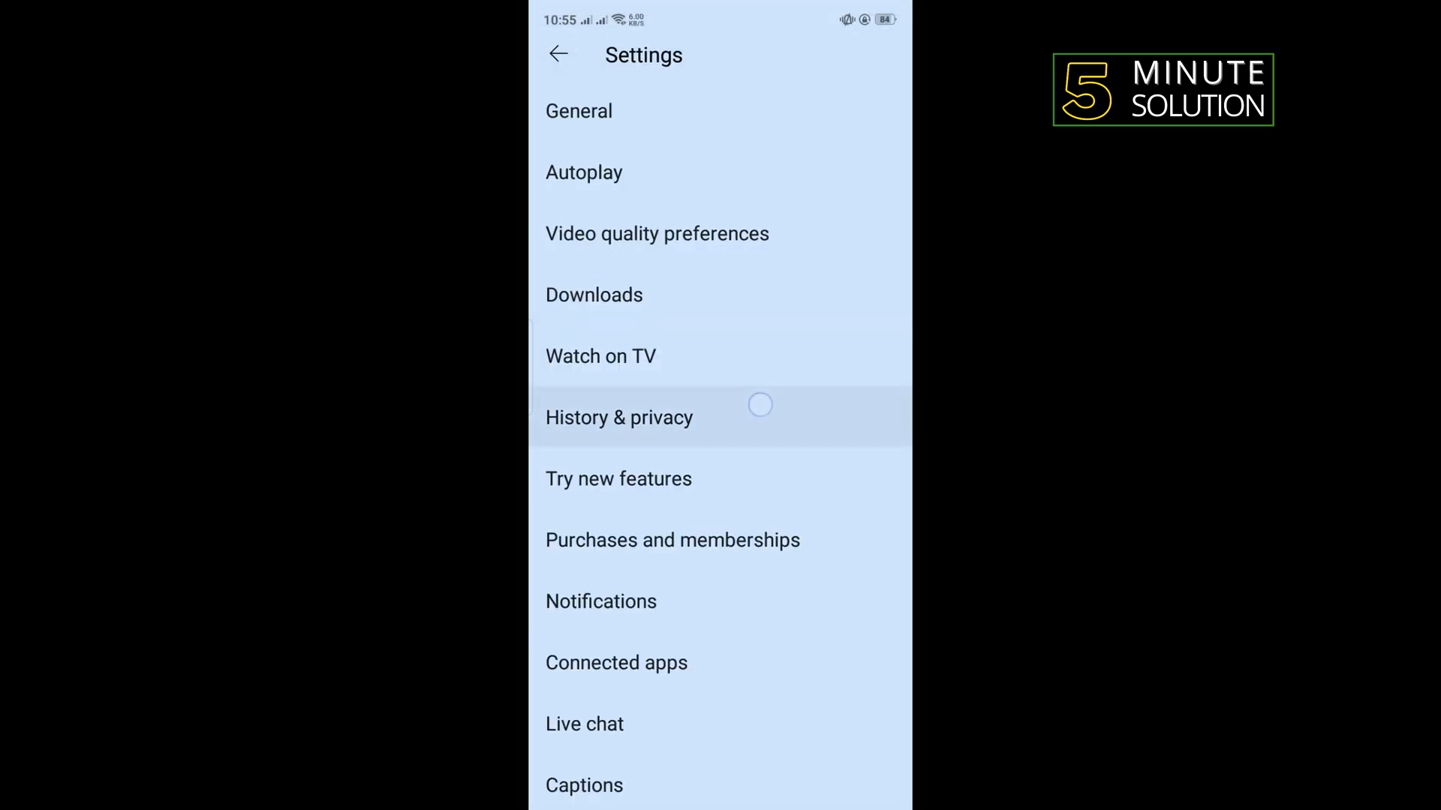
left_click(618, 417)
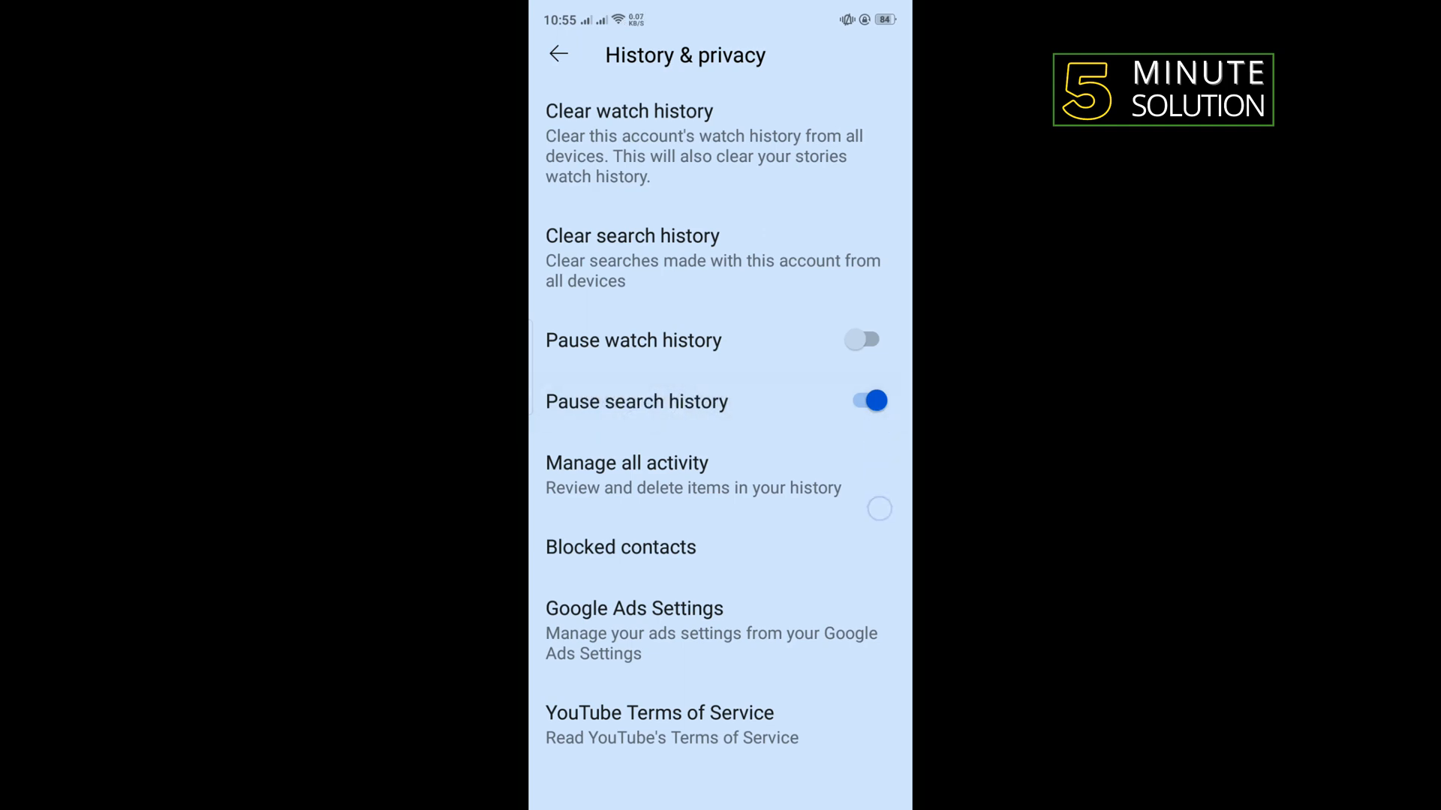
left_click(864, 401)
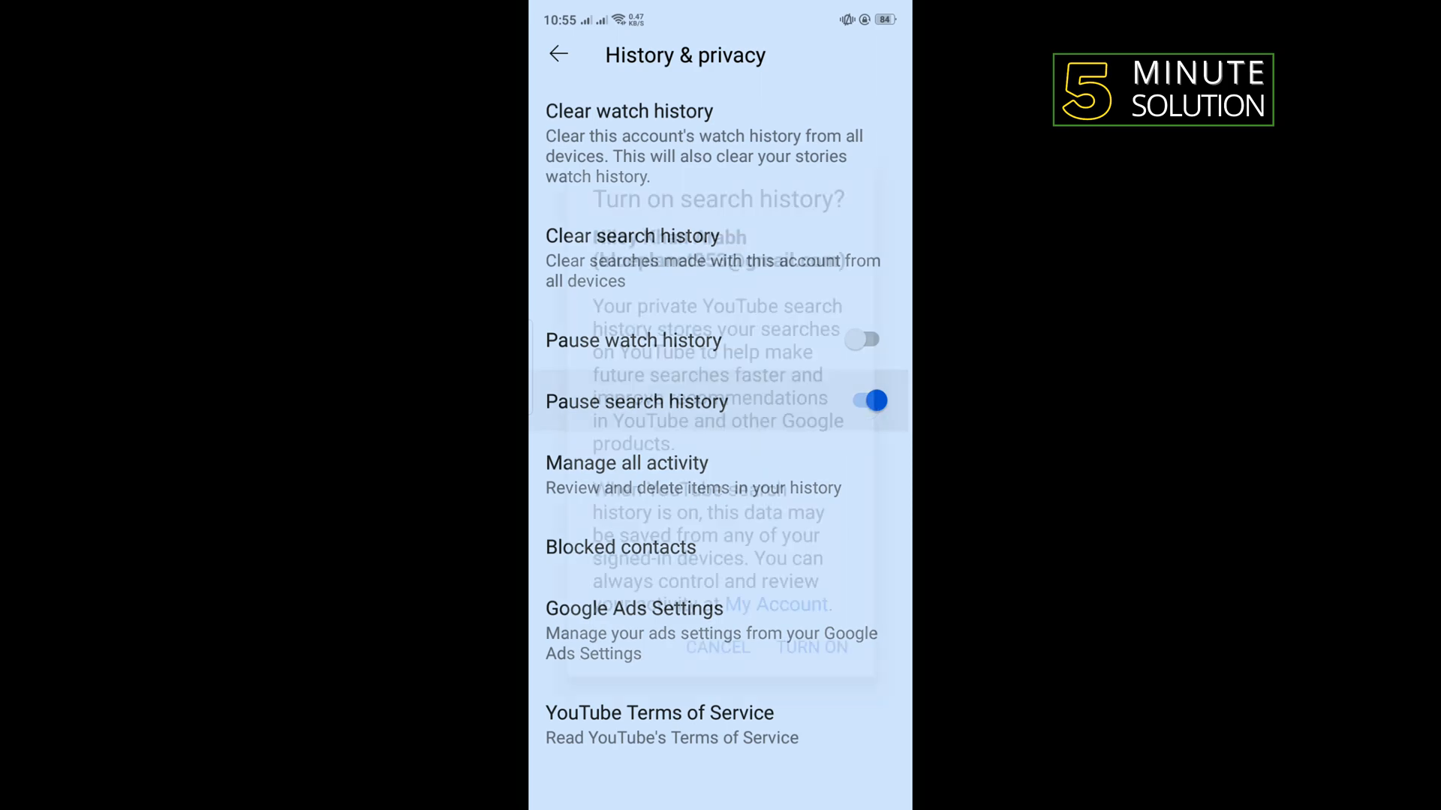
left_click(717, 647)
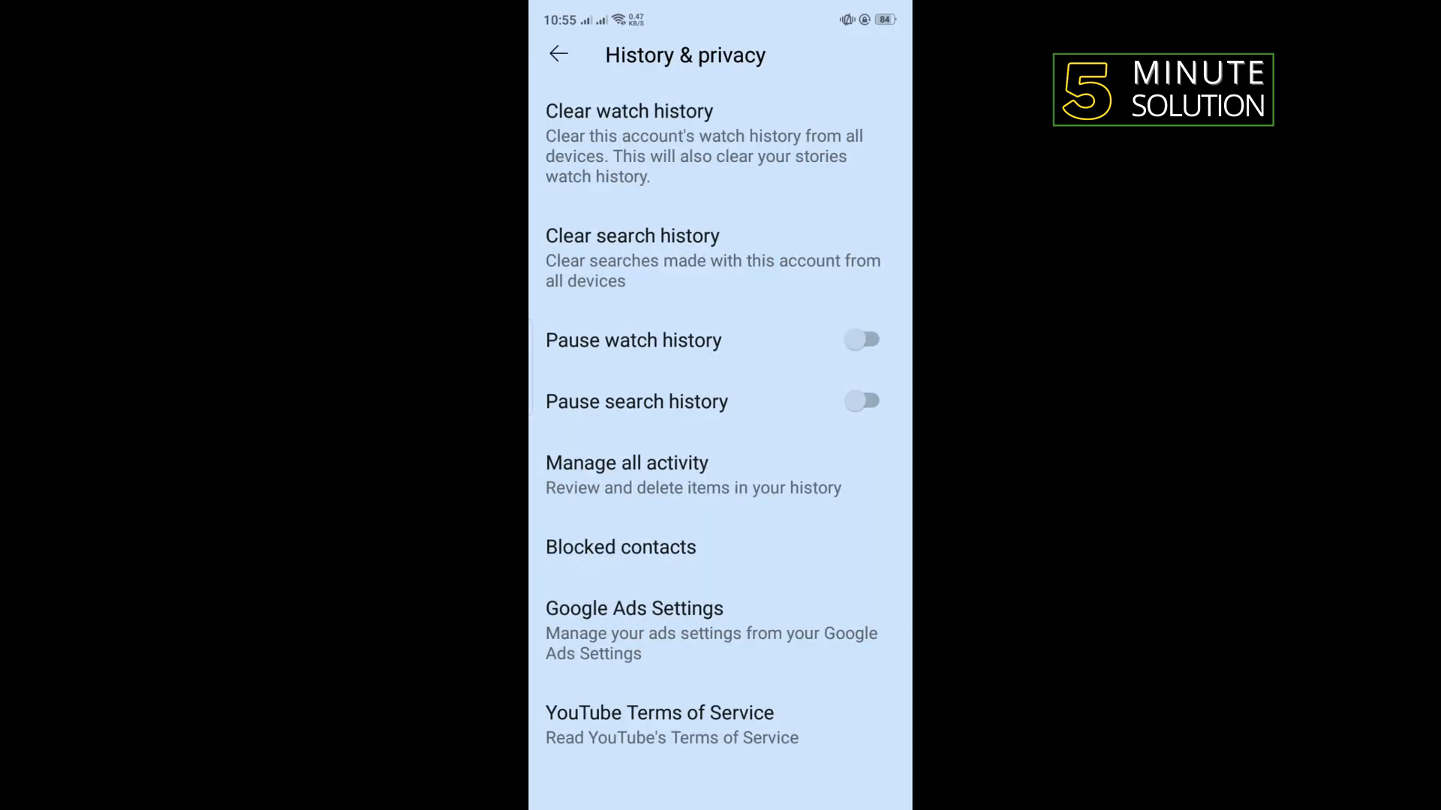
left_click(558, 54)
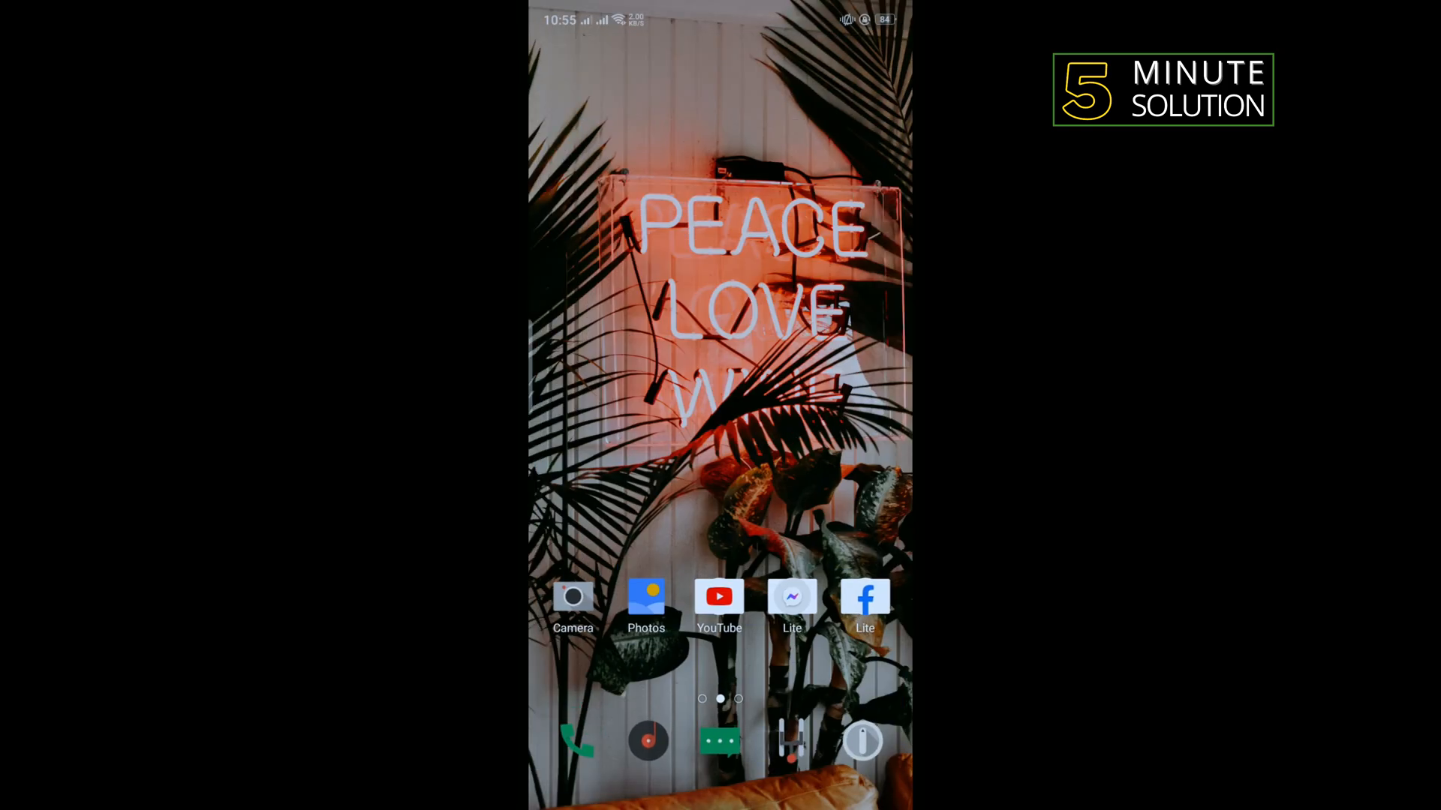
Launch Google Play Store from the next home screen page
scroll("left", 3)
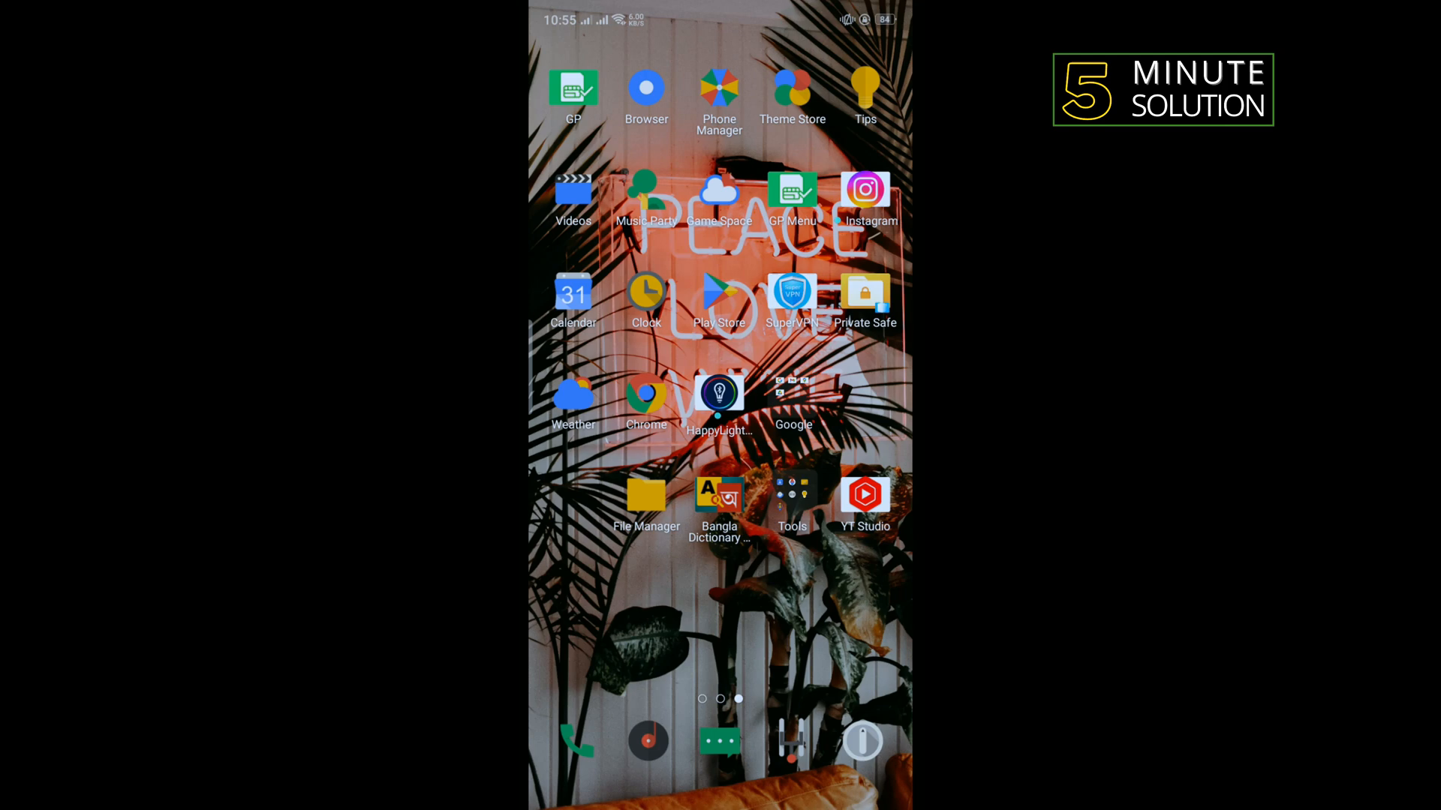
left_click(719, 294)
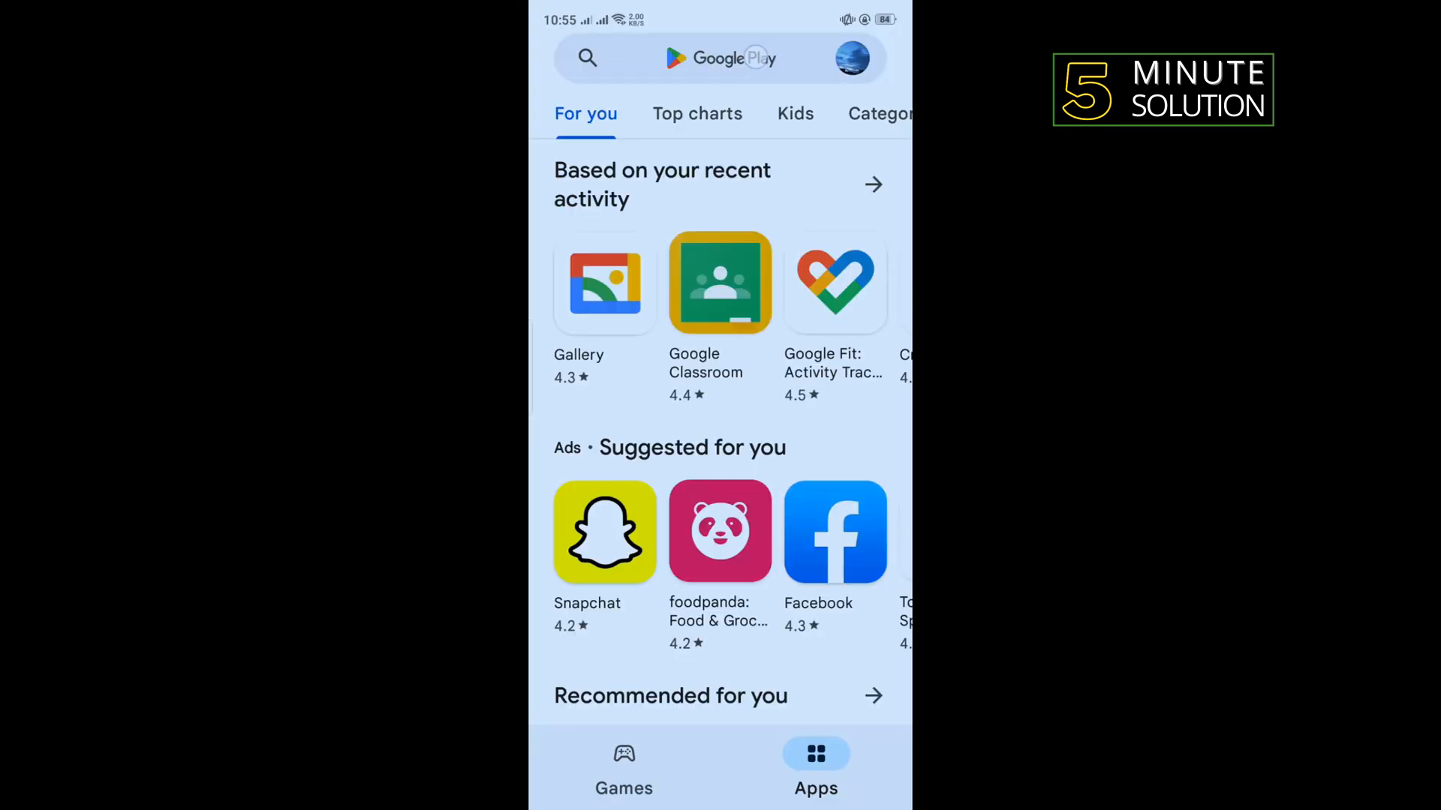
Search the Play Store for 'youtube' and open the YouTube listing
type("youtube")
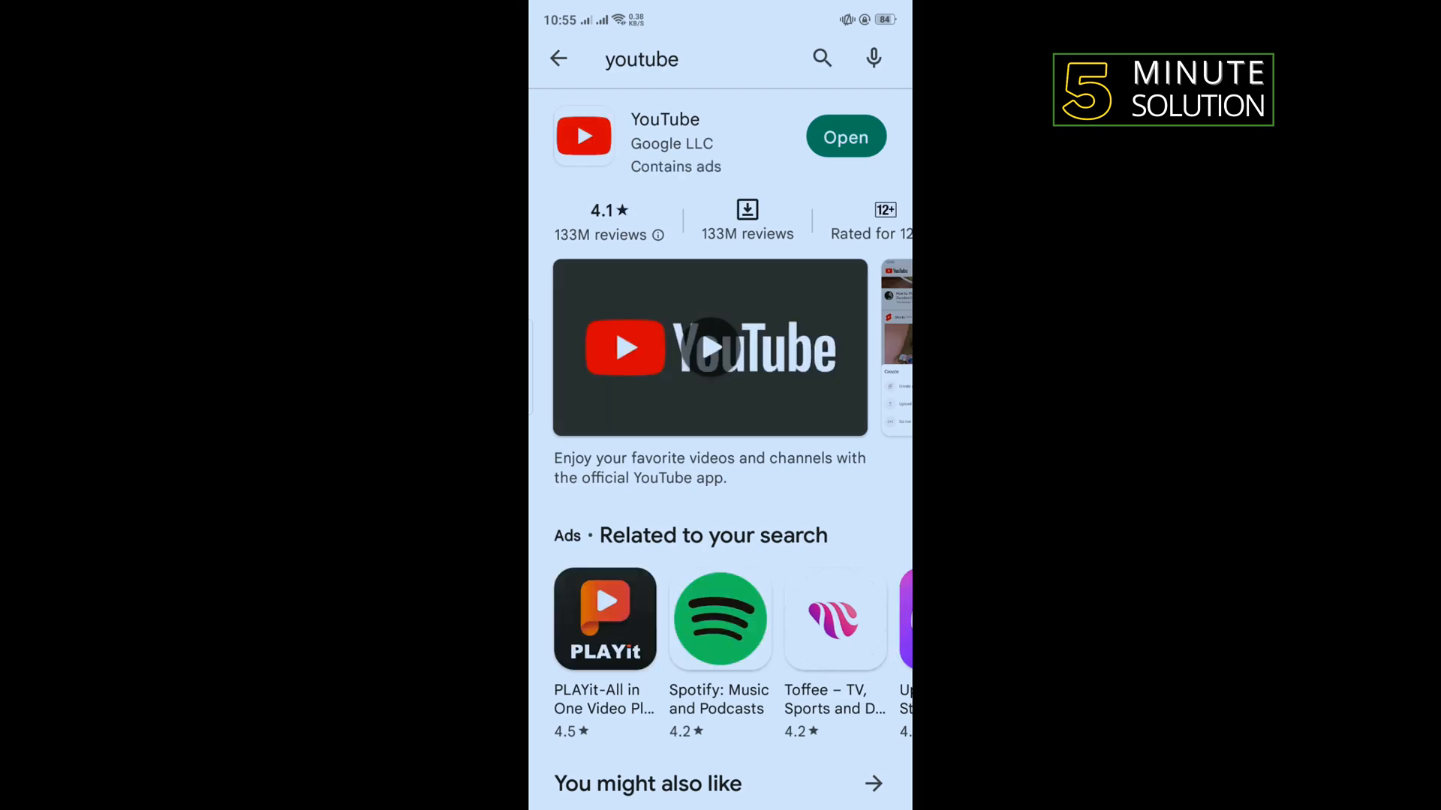
left_click(844, 136)
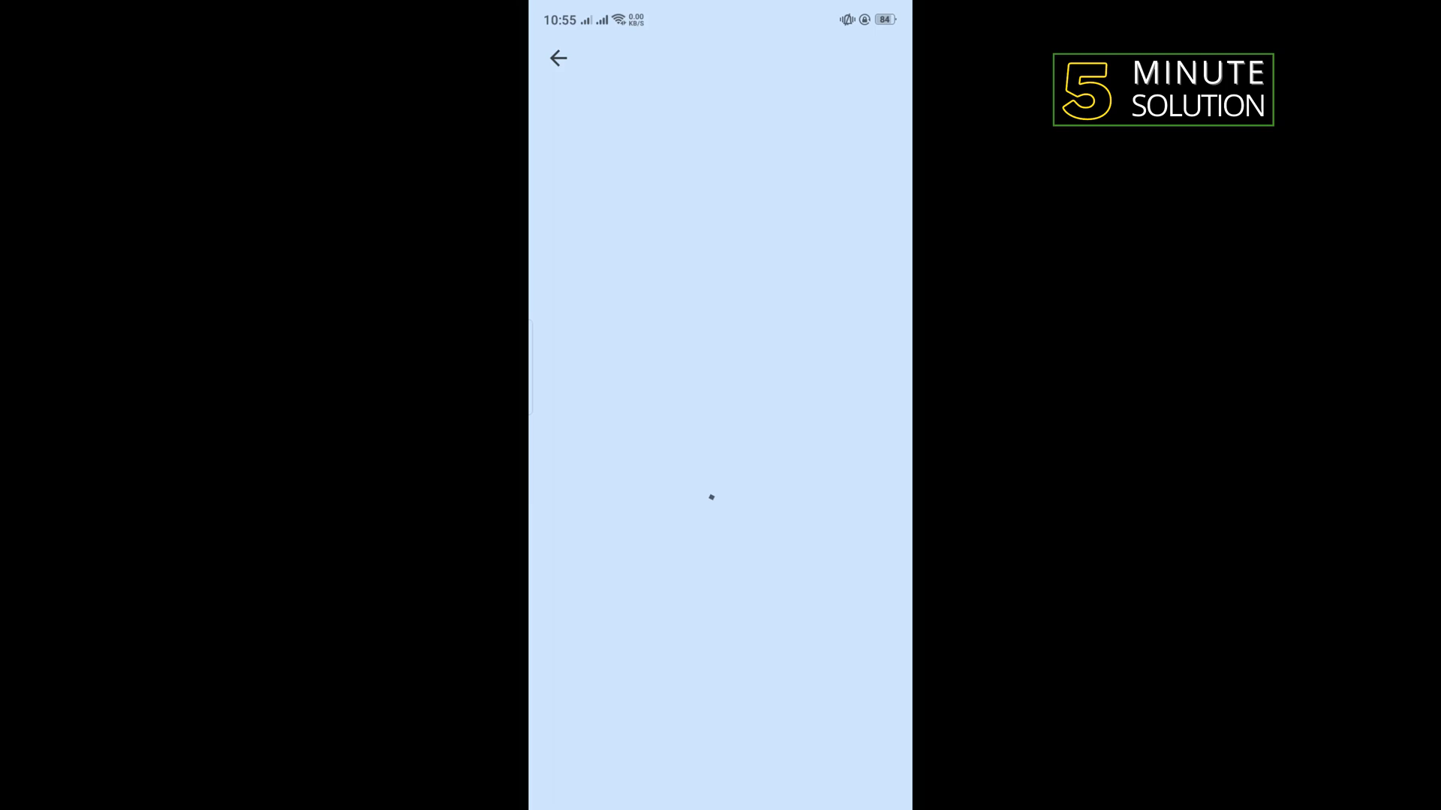